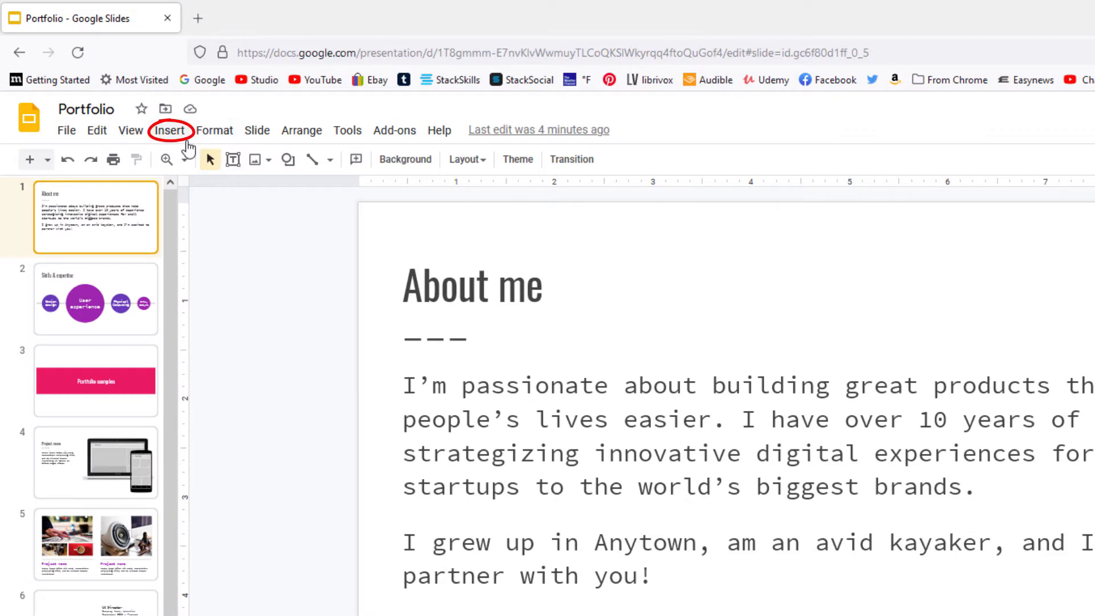
Upload the white-sunglasses beach JPG from the Background folder onto the About me slide.
{"action": "left_click", "coordinate": [169, 130]}
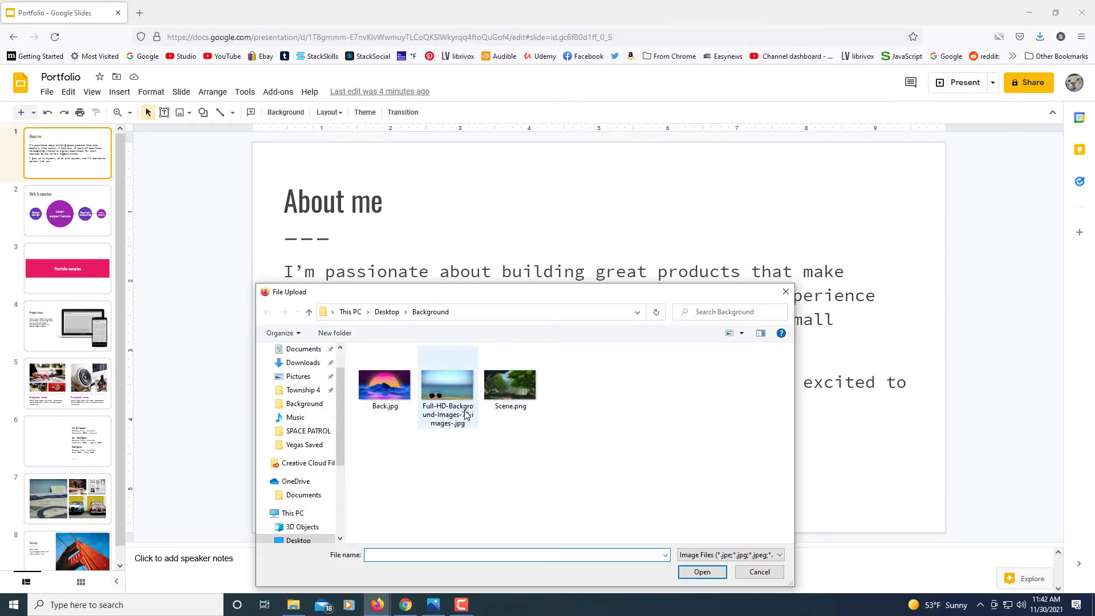
{"action": "mouse_move", "coordinate": [447, 384]}
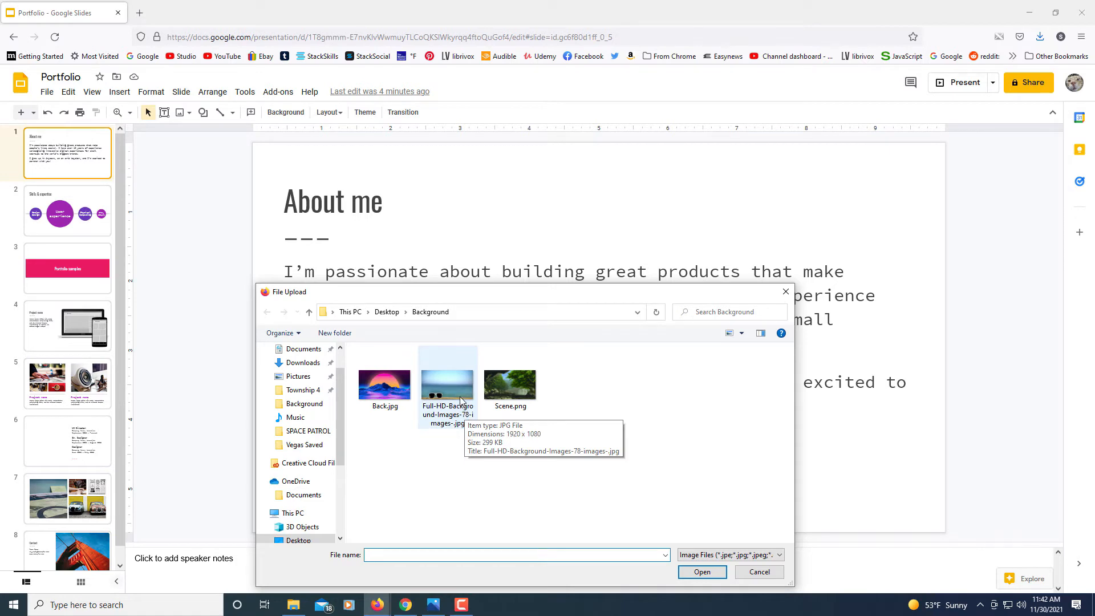
{"action": "left_click", "coordinate": [448, 385]}
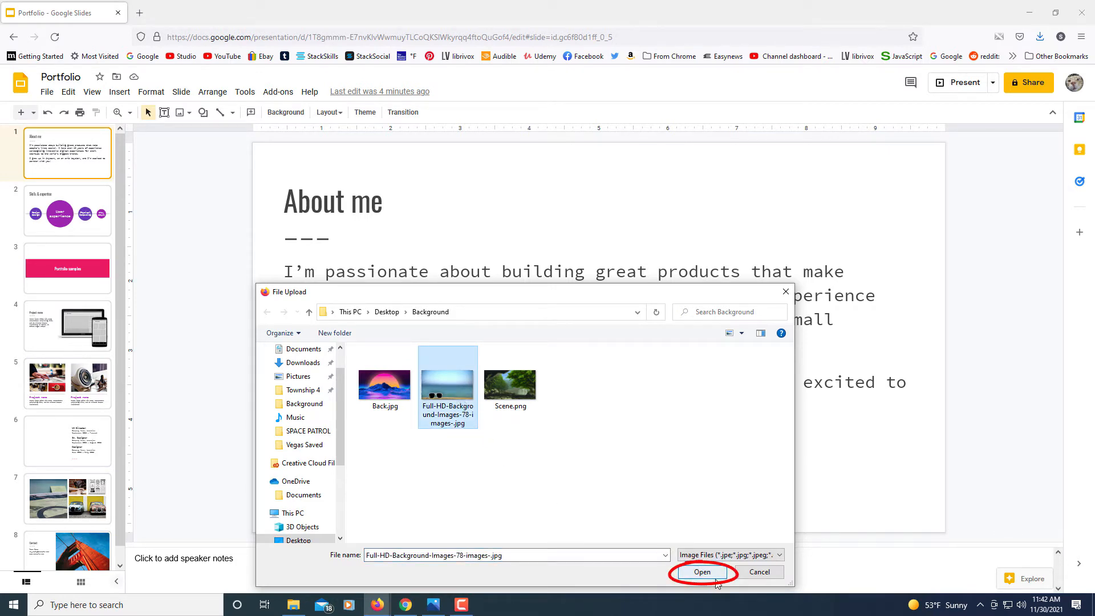
{"action": "left_click", "coordinate": [701, 572]}
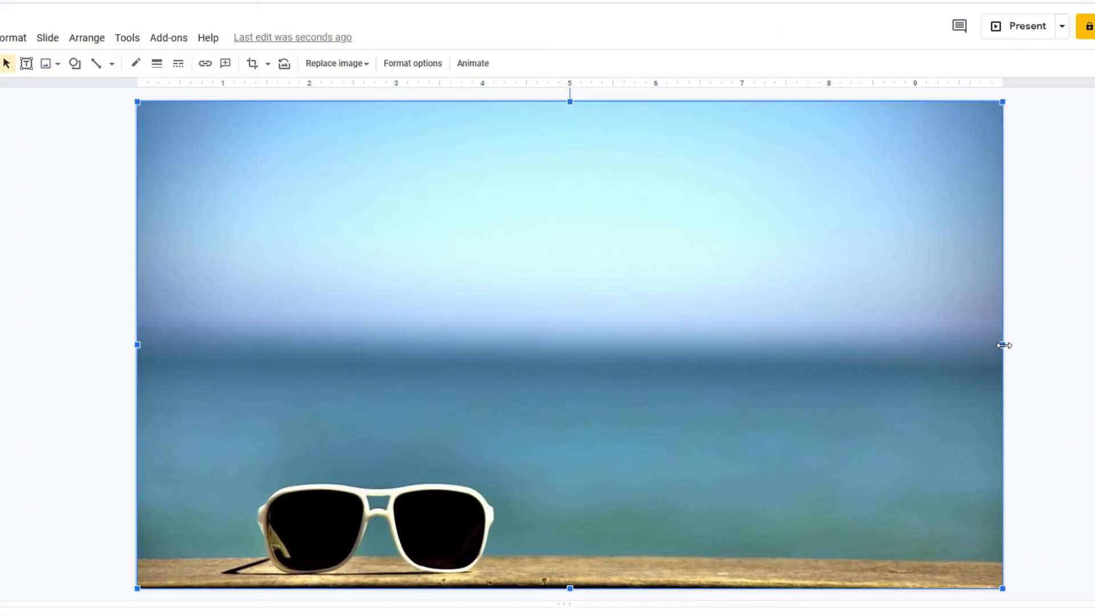
Resize the sunglasses photo by its side handles so it spans the slide edge to edge.
{"action": "left_click_drag", "start_coordinate": [1003, 345], "coordinate": [661, 345]}
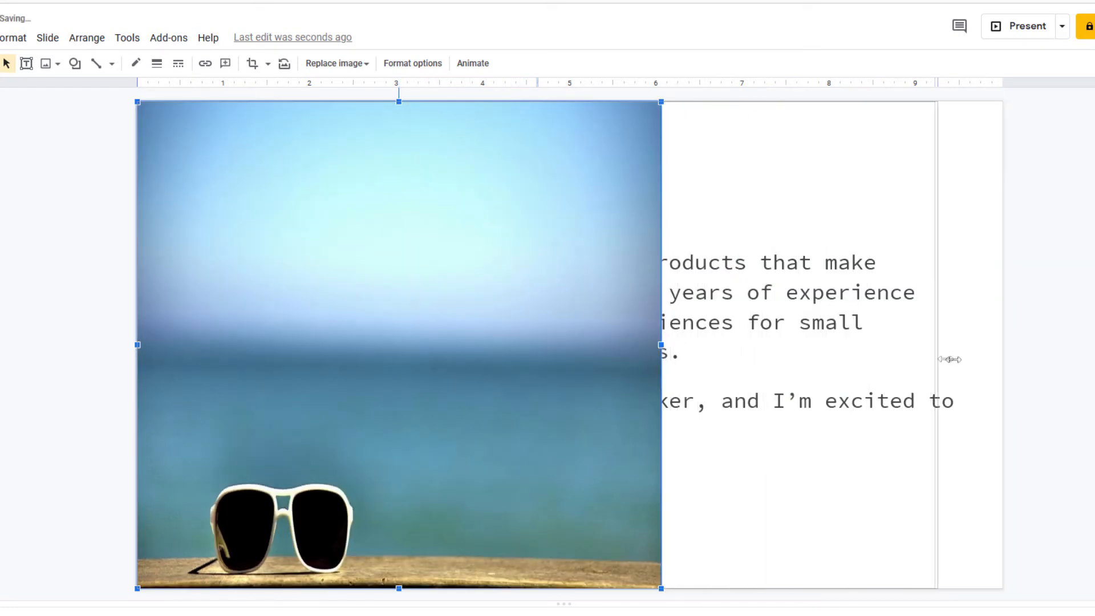
{"action": "left_click_drag", "start_coordinate": [662, 344], "coordinate": [1001, 343]}
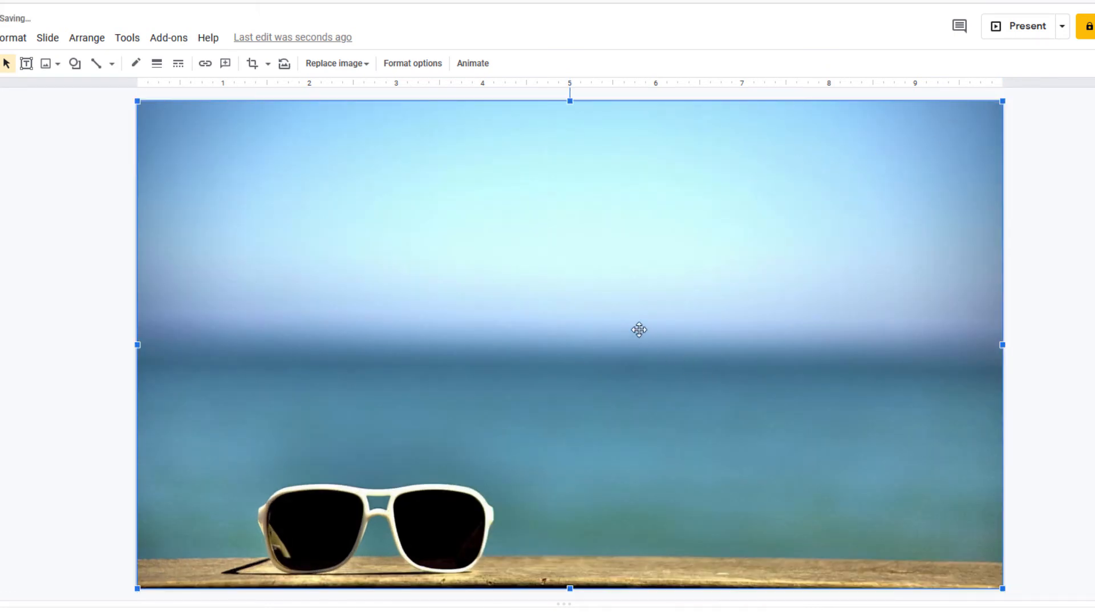
Send the sunglasses photo to the back so the About me text shows over it.
{"action": "right_click", "coordinate": [639, 330]}
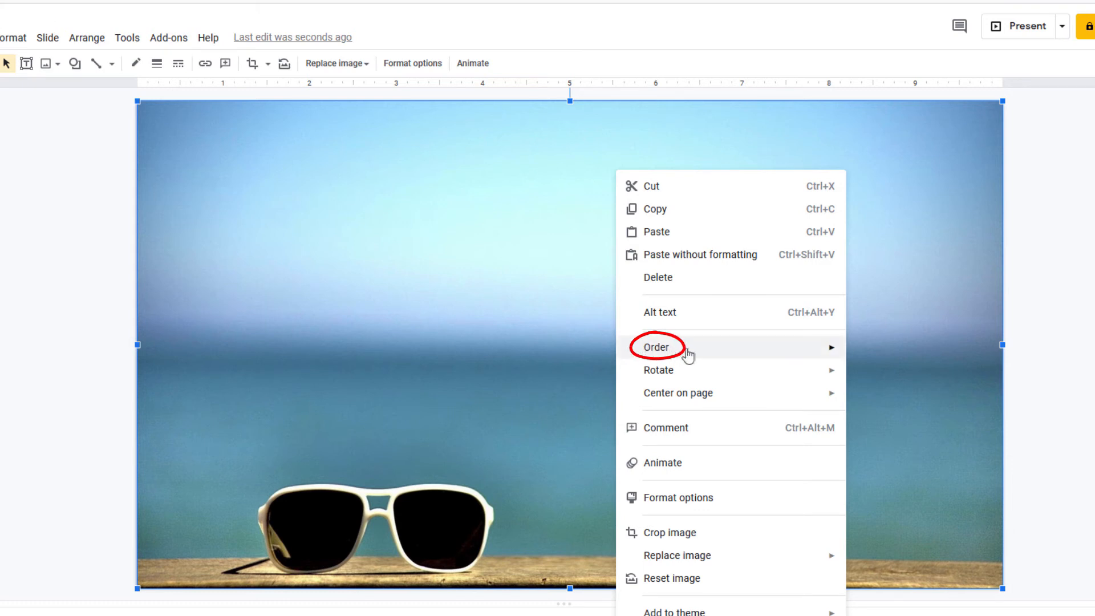
{"action": "mouse_move", "coordinate": [655, 347]}
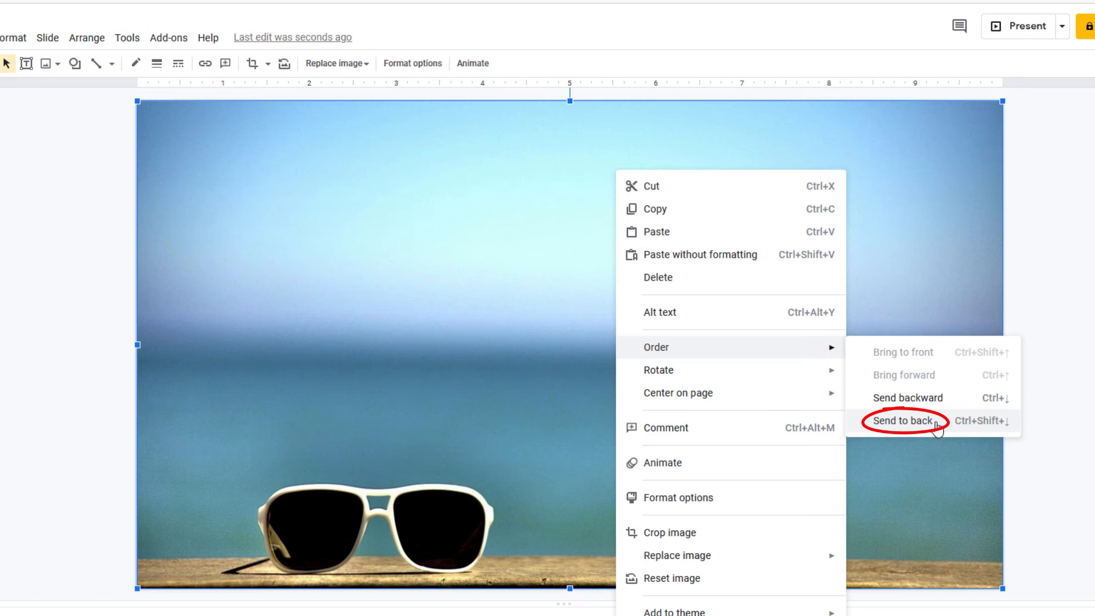
{"action": "left_click", "coordinate": [904, 421]}
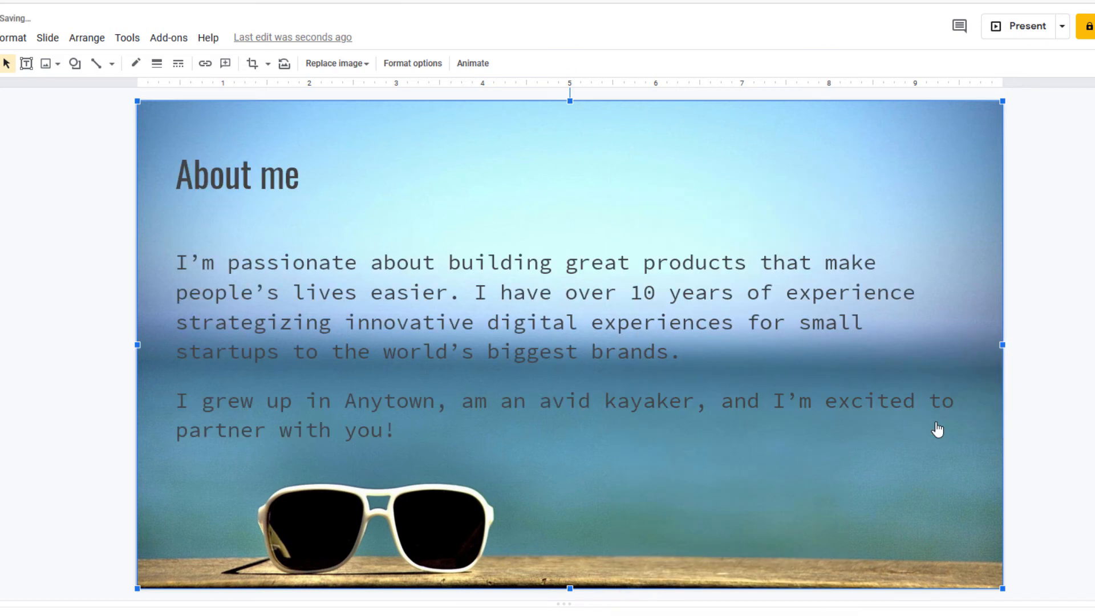